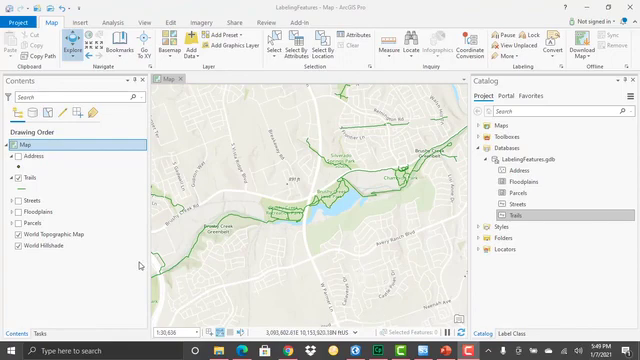
Select the Trails layer in Contents and review the Field dropdown on the Labeling ribbon
left_click(26, 196)
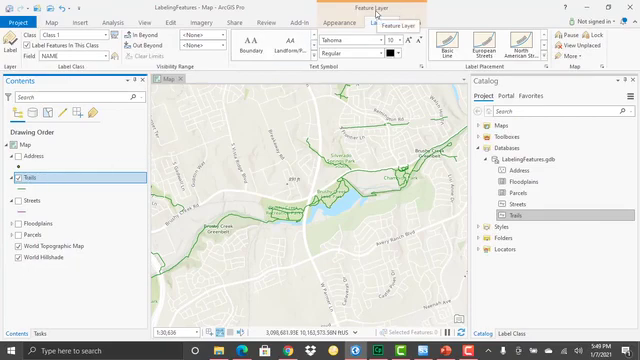
left_click(384, 18)
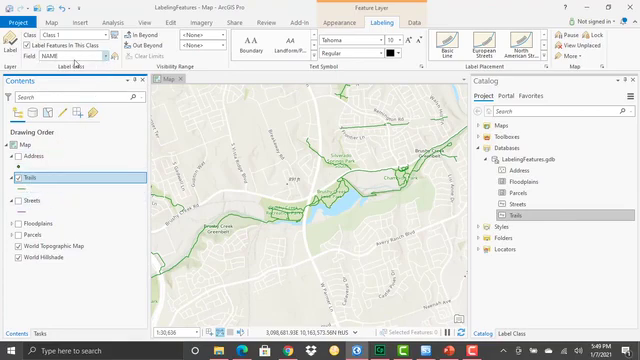
mouse_move(110, 50)
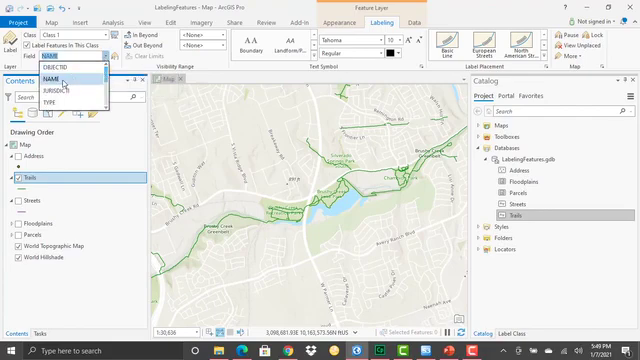
left_click(56, 78)
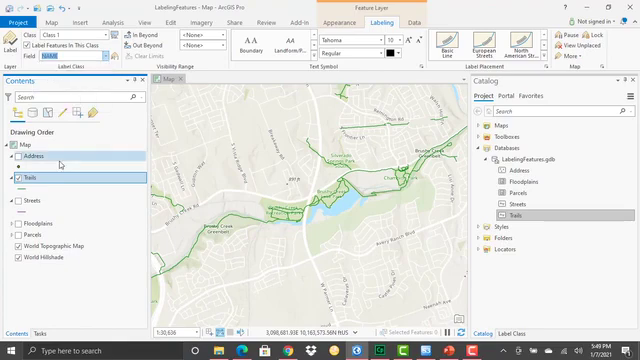
right_click(44, 172)
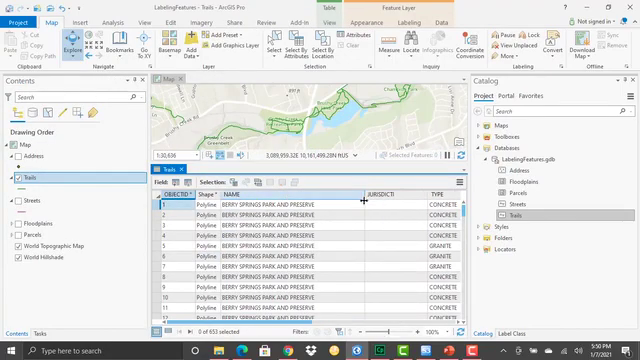
scroll("down", 3)
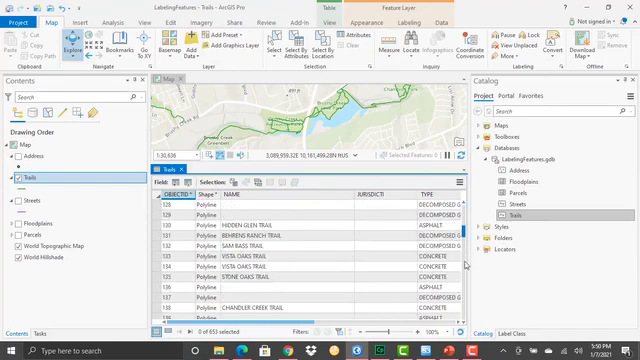
scroll("down", 3)
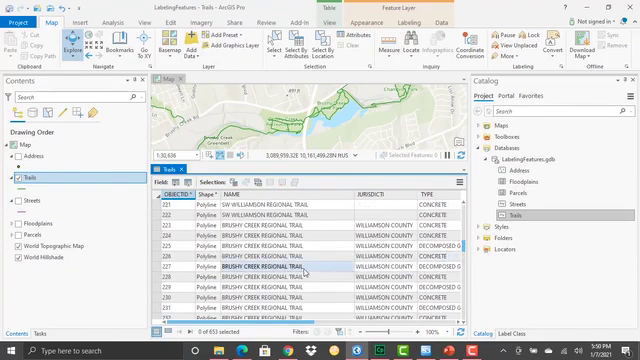
scroll("down", 3)
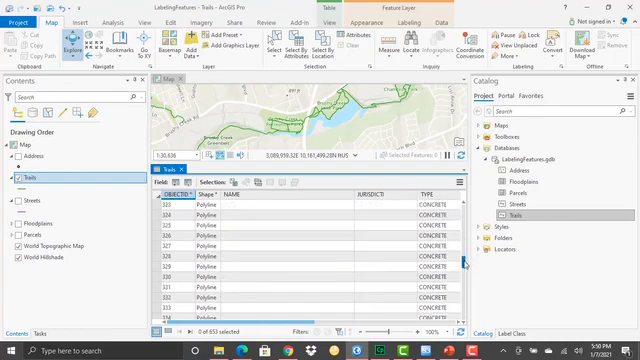
scroll("up", 3)
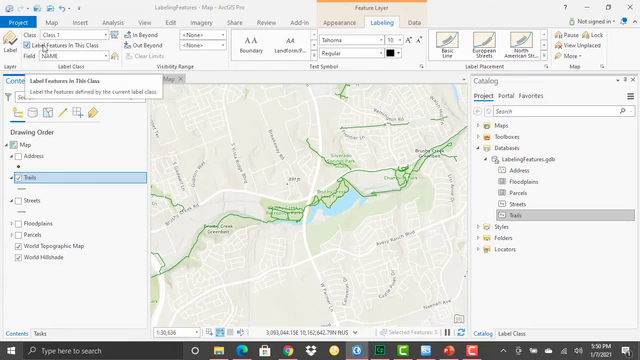
mouse_move(66, 168)
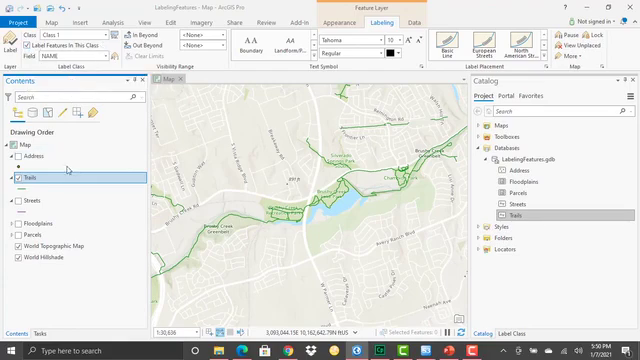
Turn on labels for the Trails layer so trail names appear on the map
left_click(60, 62)
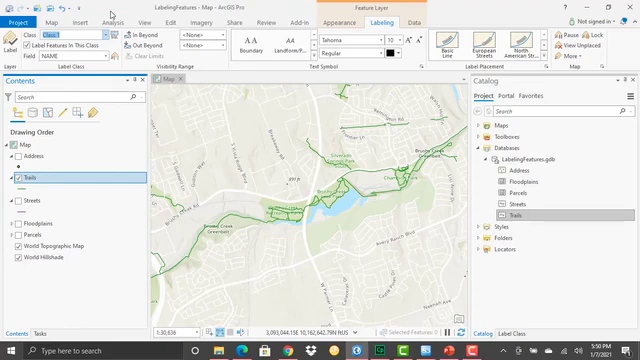
mouse_move(32, 40)
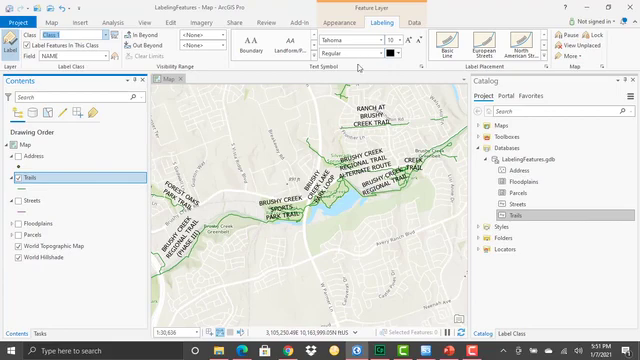
Choose a curved line placement style from the Label Placement gallery
left_click(344, 40)
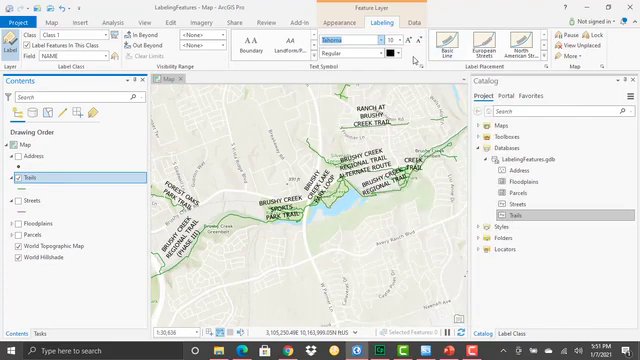
left_click(386, 44)
type("6")
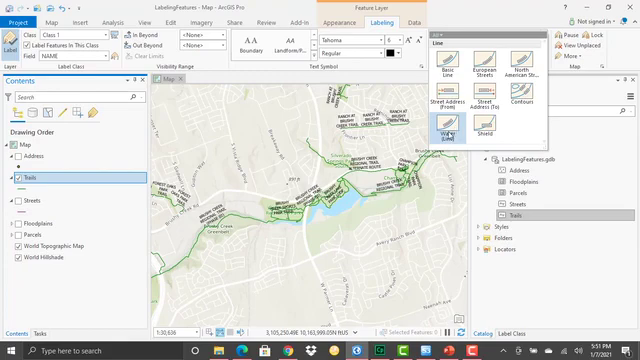
mouse_move(450, 136)
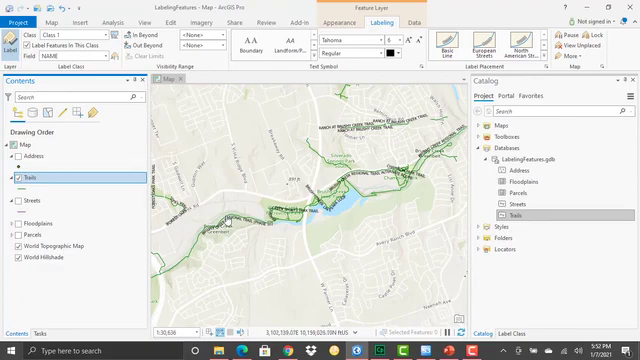
mouse_move(232, 224)
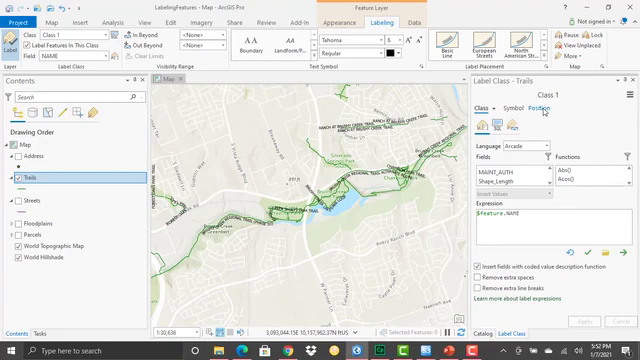
In the Label Class Position settings, set Offset curved placement with best placement kept
left_click(548, 108)
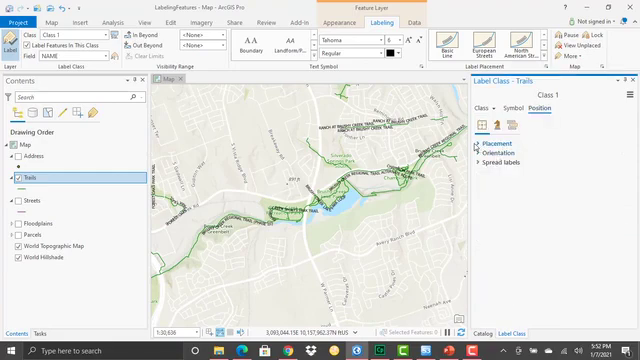
left_click(482, 148)
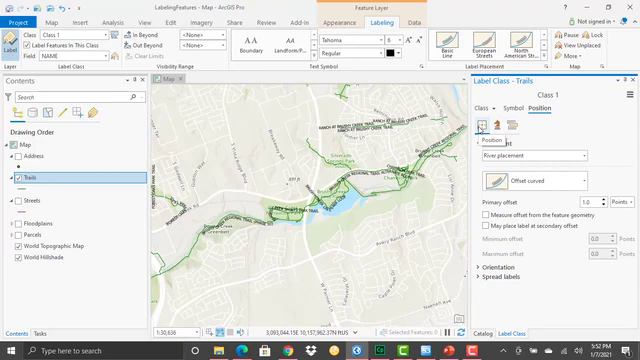
left_click(484, 142)
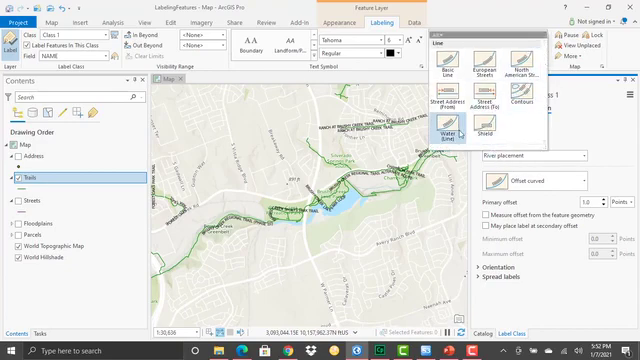
left_click(444, 124)
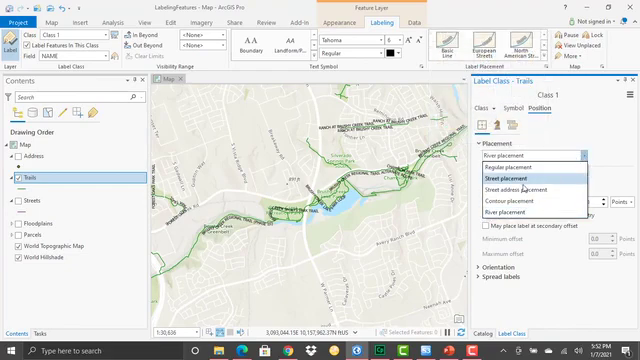
left_click(520, 212)
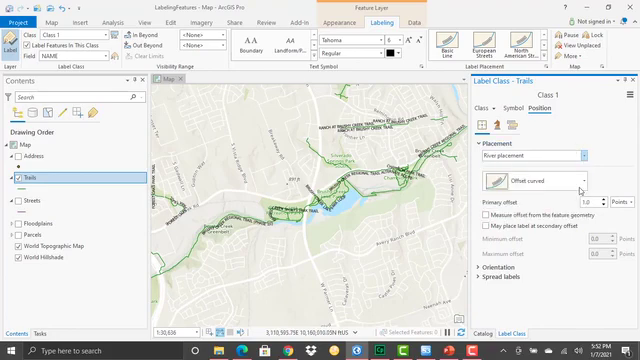
Return trail labels to Offset curved and review the spread-labels letter spacing choices
left_click(582, 180)
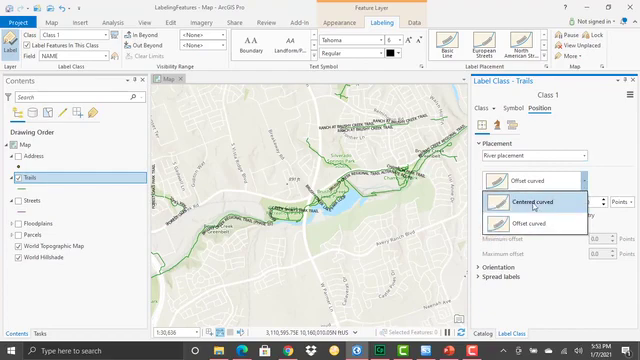
mouse_move(520, 222)
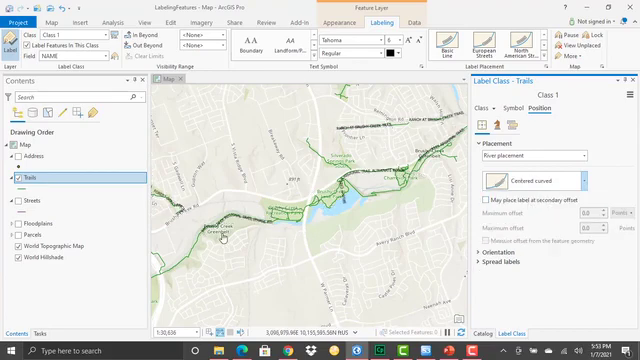
mouse_move(278, 204)
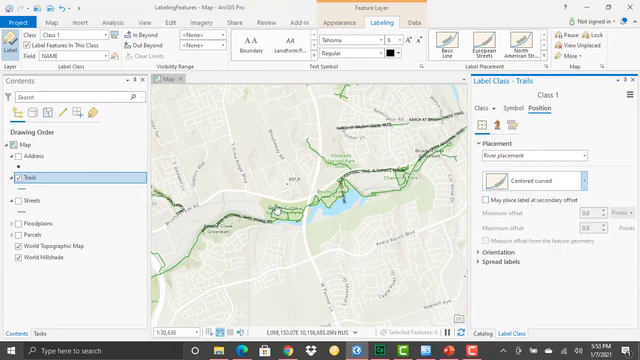
left_click(588, 180)
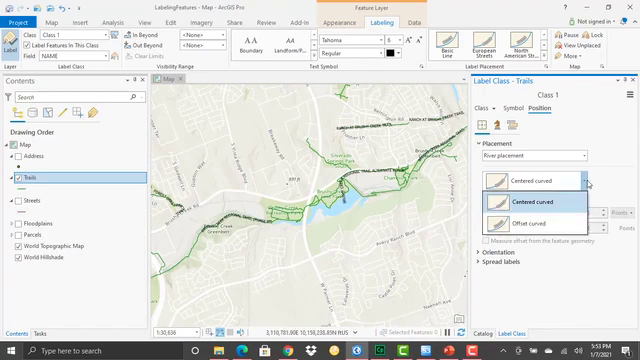
left_click(524, 222)
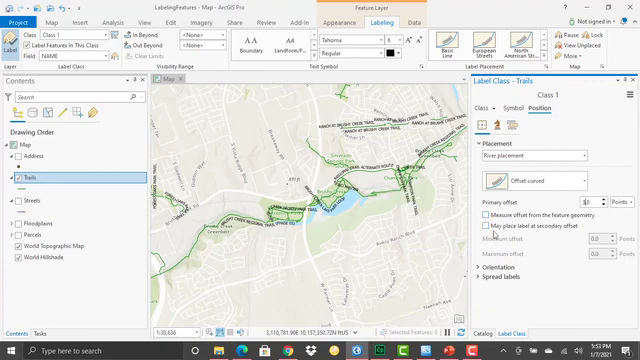
left_click(494, 216)
type("3")
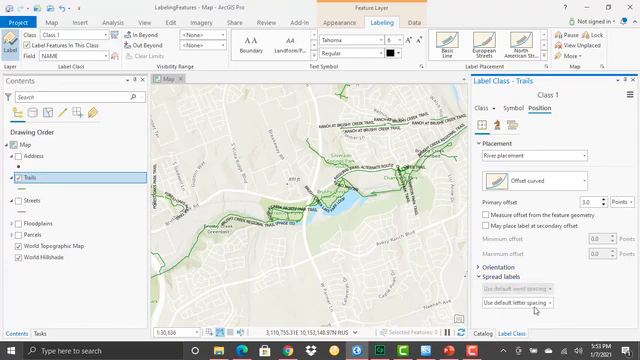
left_click(536, 304)
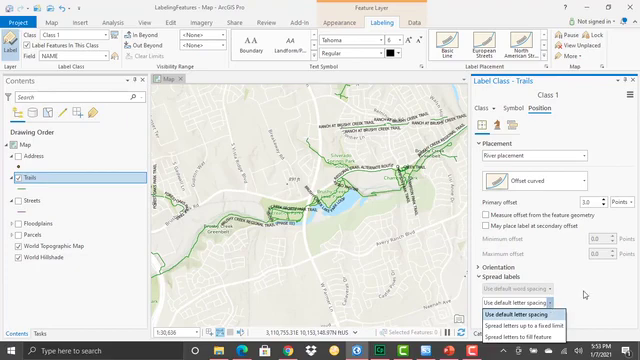
mouse_move(524, 318)
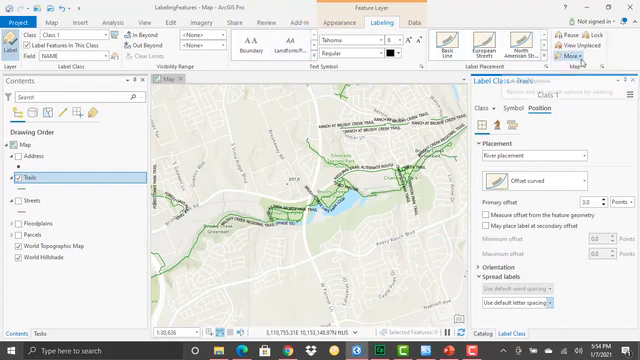
Switch to the Maplex Label Engine and bring up the Fitting strategy section
left_click(580, 56)
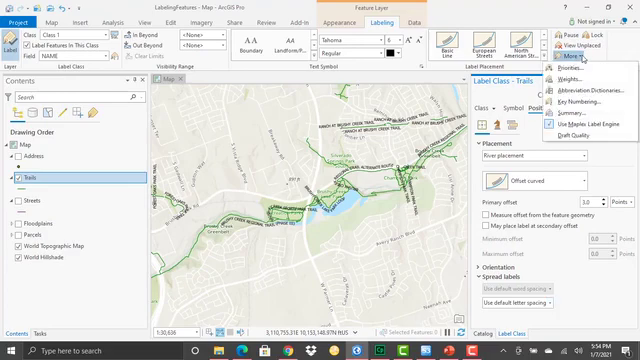
mouse_move(576, 124)
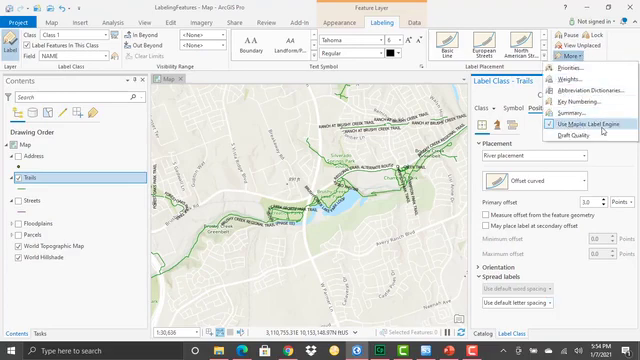
mouse_move(570, 124)
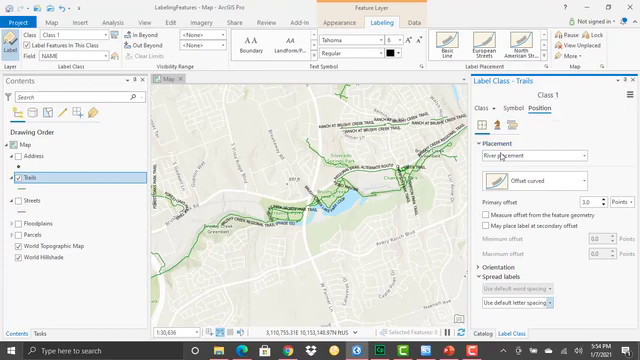
mouse_move(512, 118)
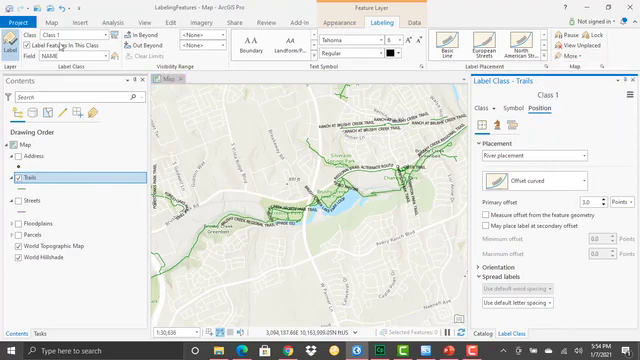
left_click(42, 20)
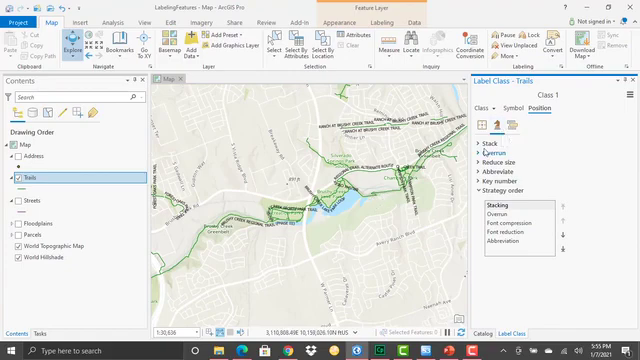
Enable Stack label for the Trails labels and review the stacking options
left_click(484, 144)
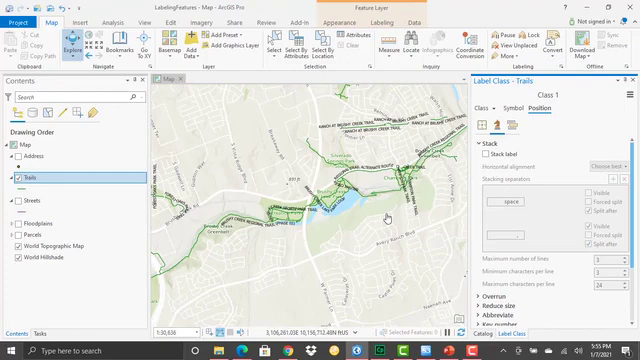
left_click(480, 156)
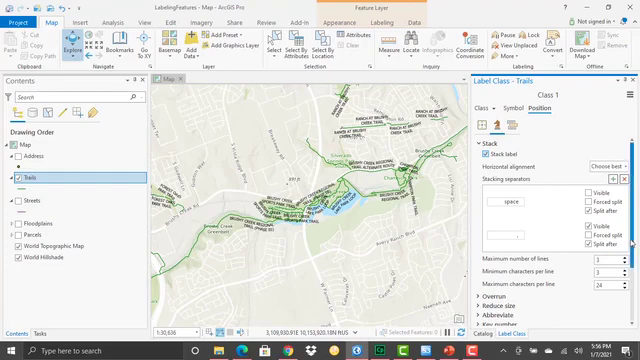
scroll("down", 3)
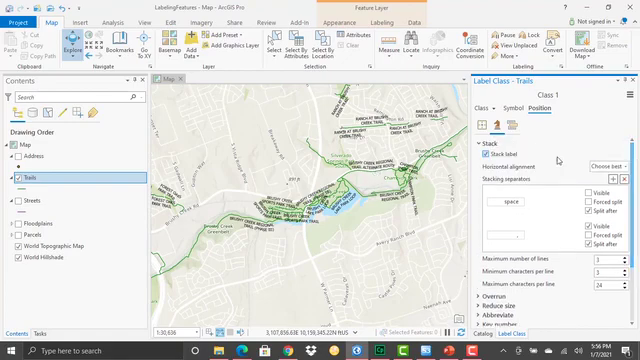
left_click(484, 146)
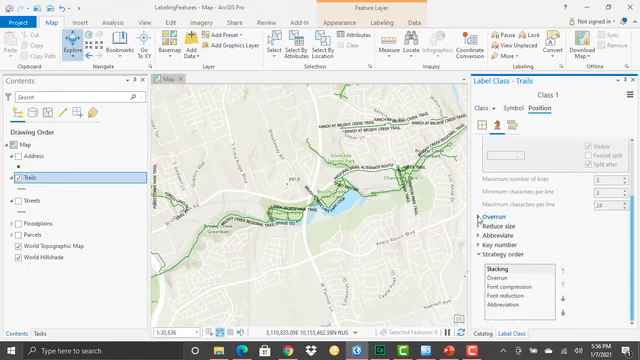
Review Reduce size, Abbreviate and strategy order, then show the Conflict resolution settings
left_click(484, 216)
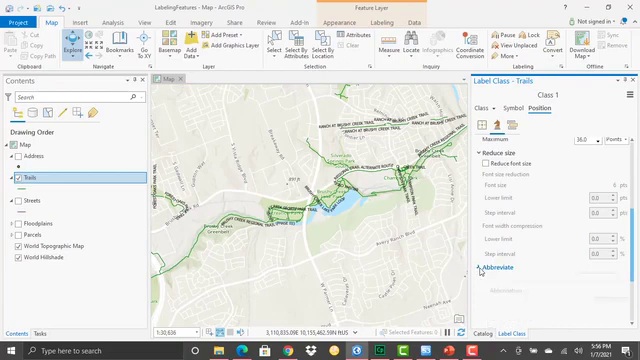
left_click(488, 268)
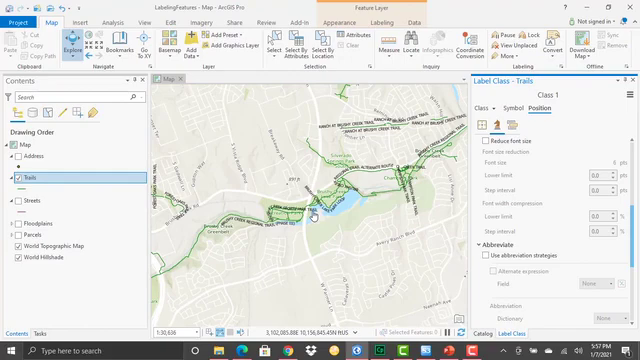
mouse_move(256, 244)
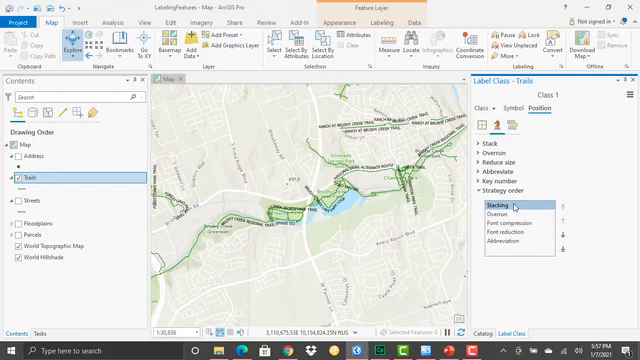
mouse_move(512, 216)
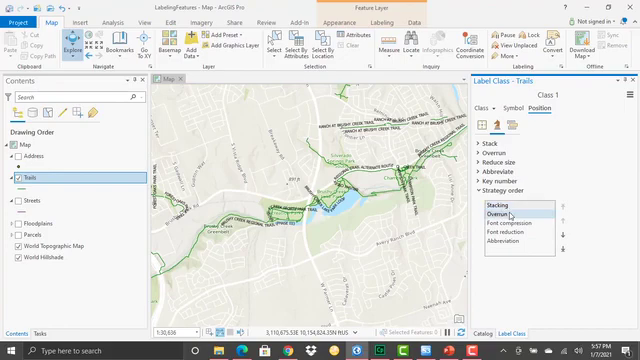
mouse_move(510, 220)
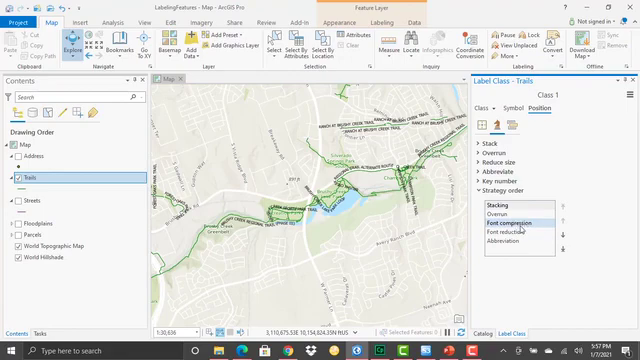
left_click(514, 244)
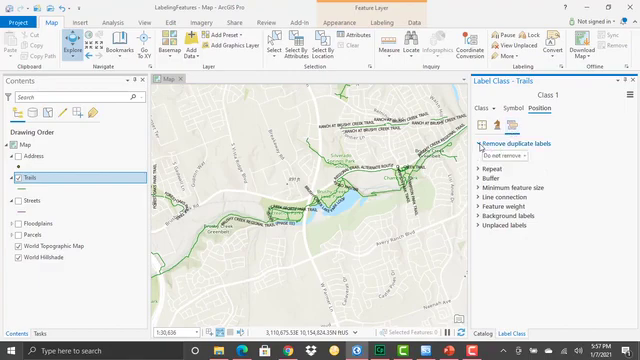
left_click(518, 160)
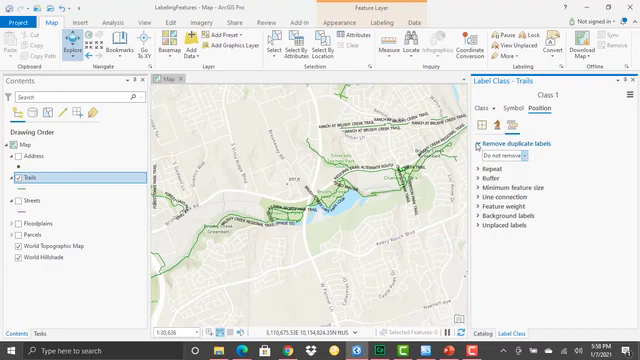
left_click(480, 166)
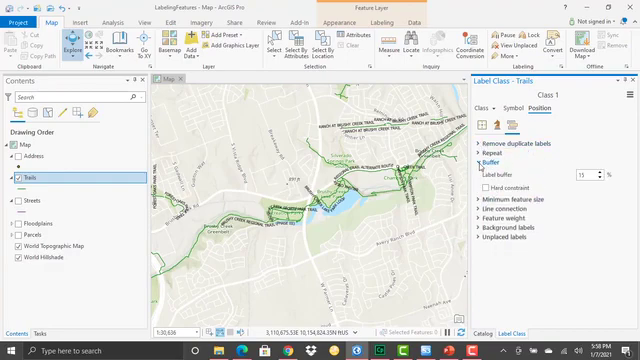
left_click(480, 168)
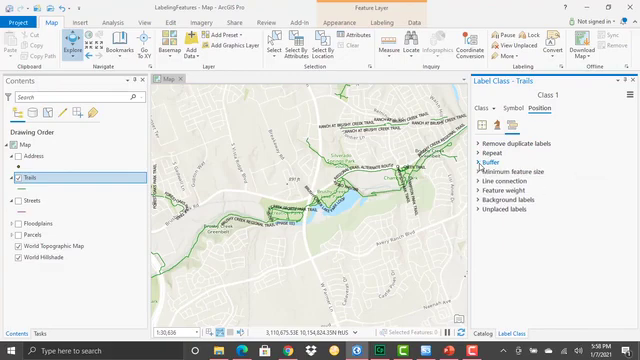
left_click(494, 152)
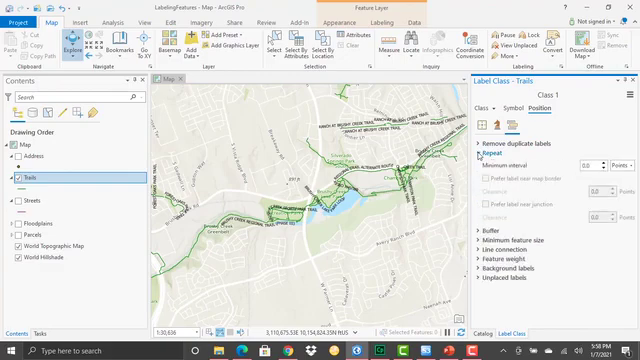
left_click(480, 150)
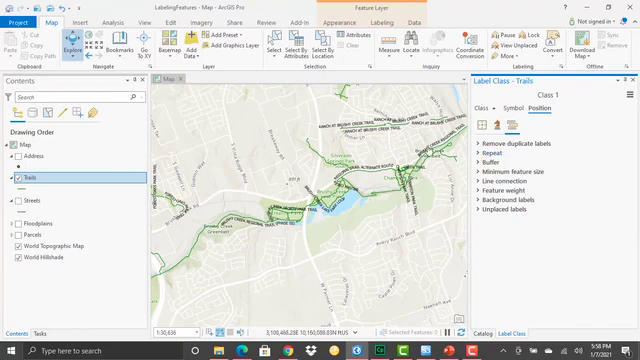
mouse_move(380, 176)
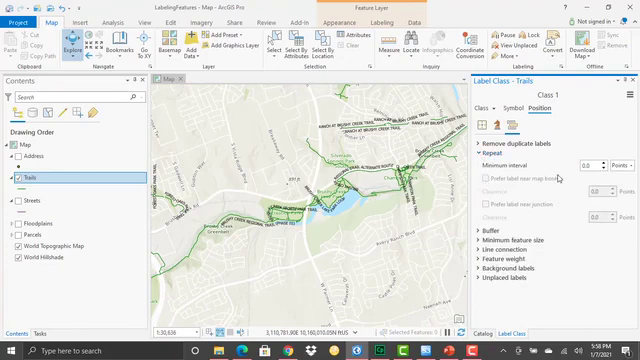
left_click(478, 148)
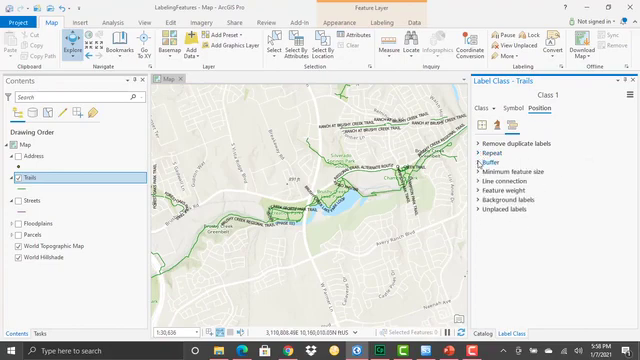
left_click(484, 210)
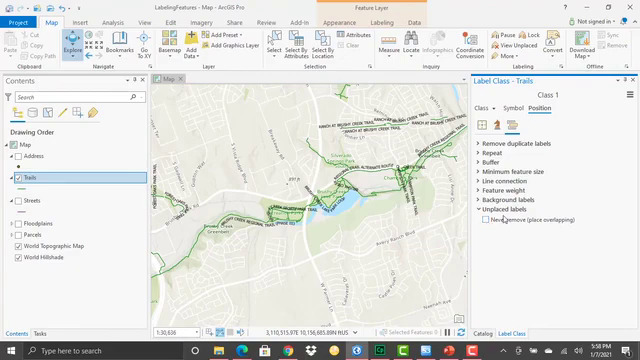
left_click(484, 218)
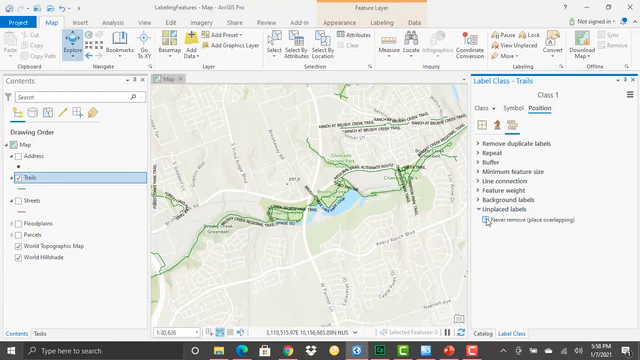
left_click(496, 210)
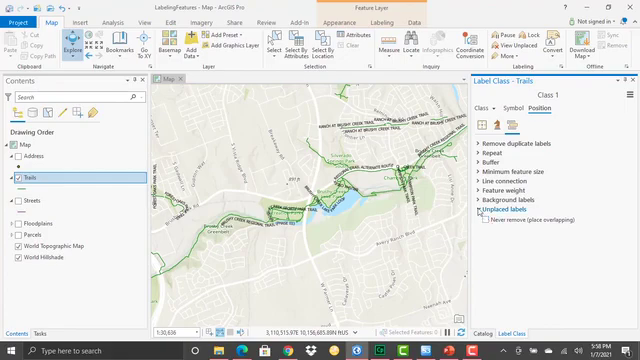
left_click(480, 208)
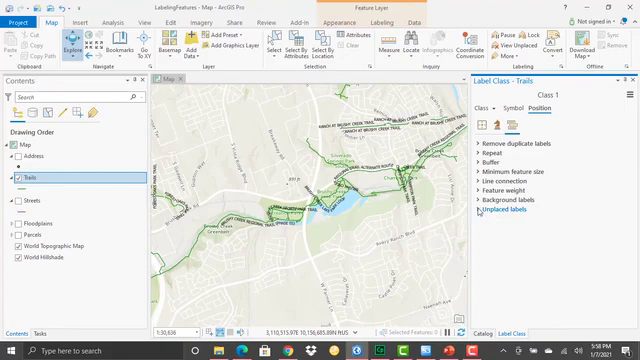